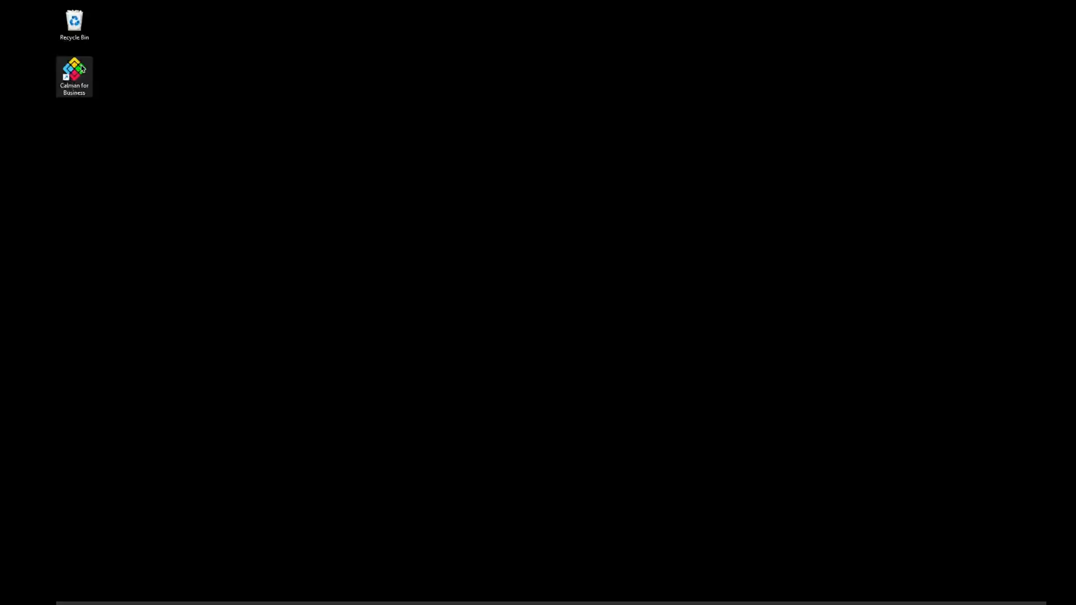
Step: Launch Calman Studio from the Calman for Business desktop shortcut
double_click(74, 66)
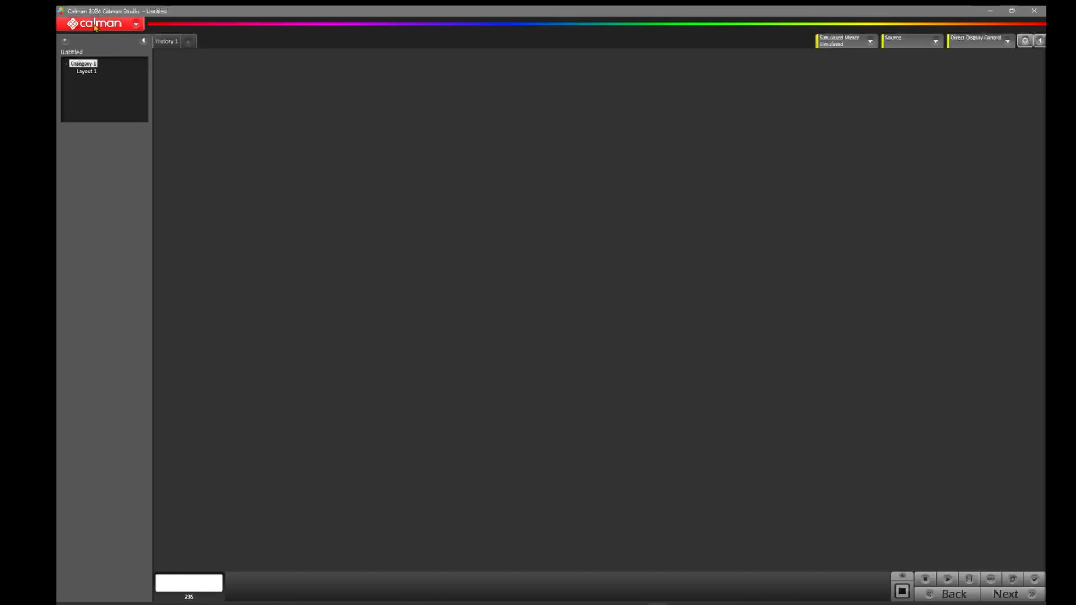
Step: Load the HDR Toolkit analysis workflow template from the Calman menu
left_click(100, 23)
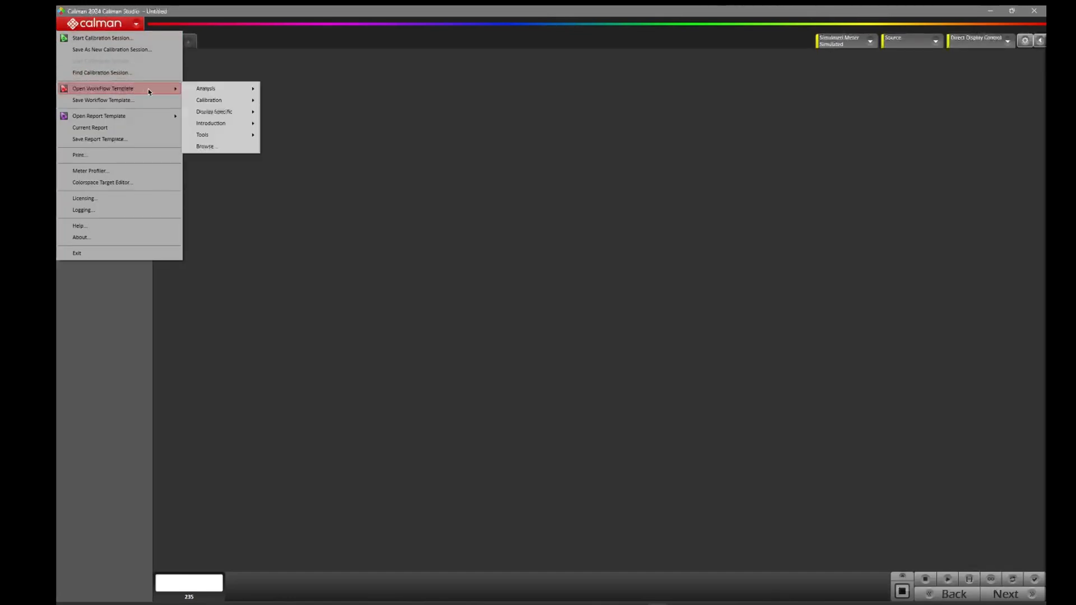
mouse_move(206, 87)
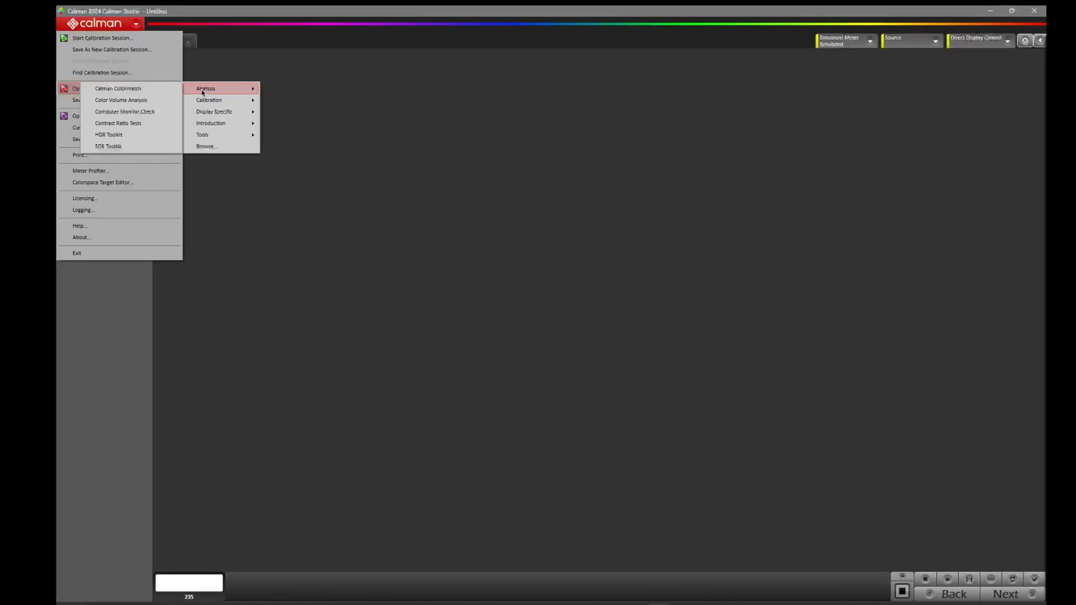
mouse_move(108, 134)
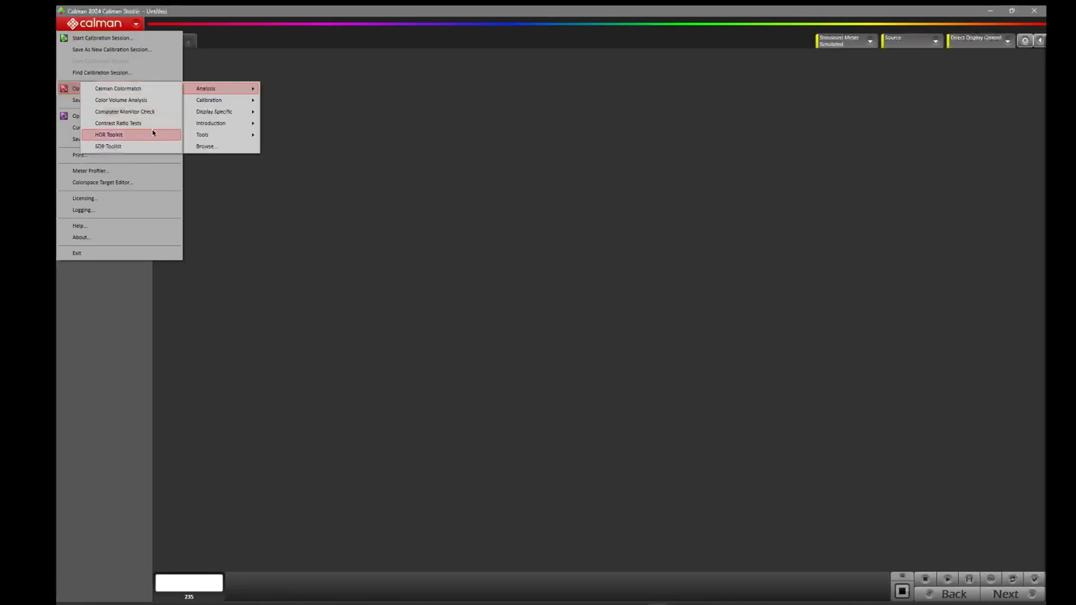
left_click(109, 134)
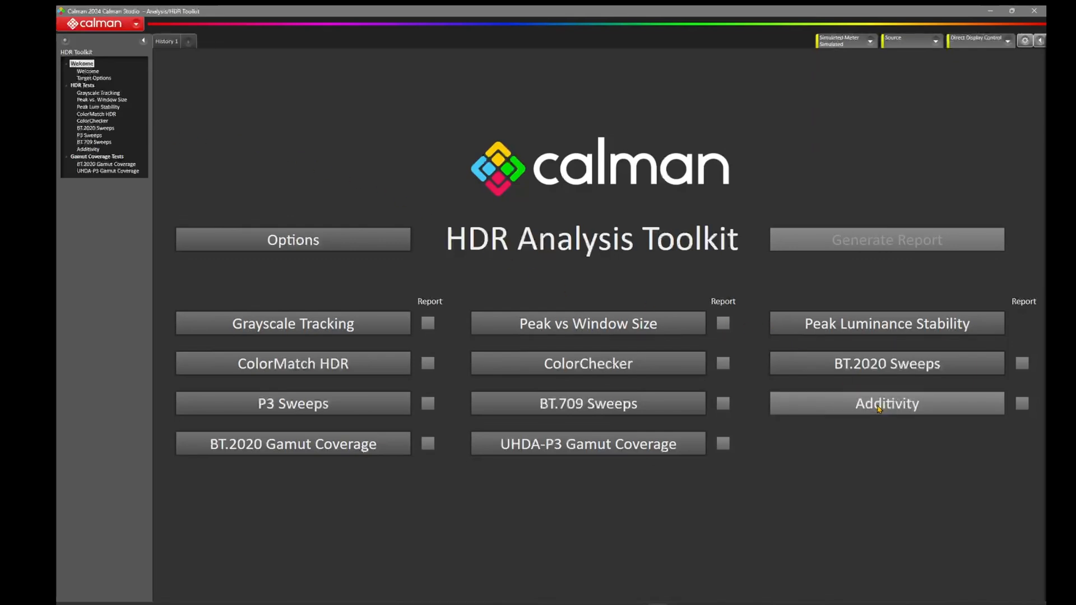
Step: Go to the Additivity test page showing Primaries Data and ColorChecker Data charts
left_click(885, 402)
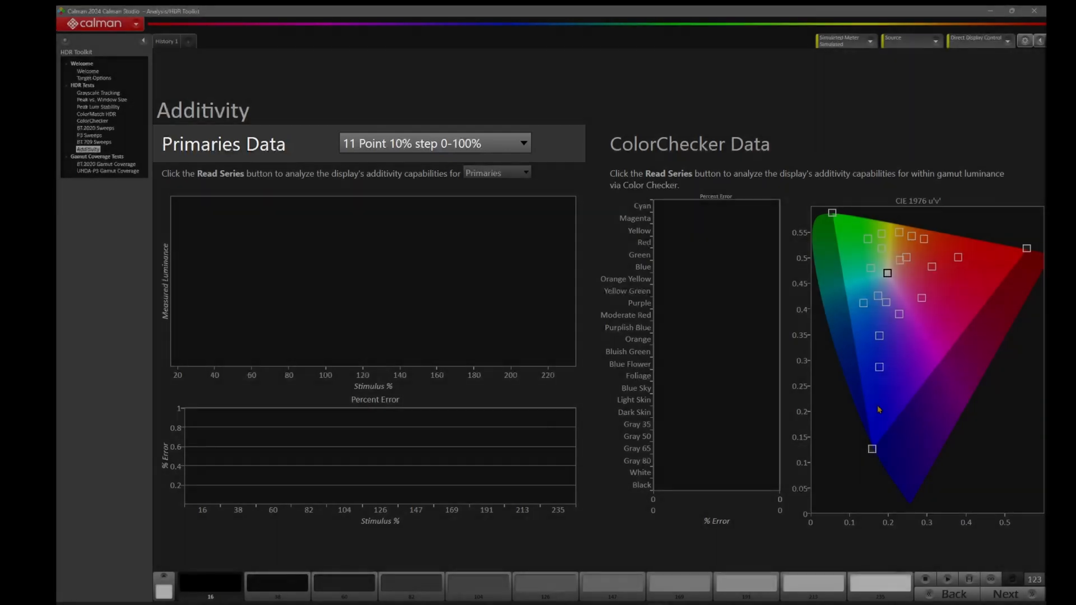
left_click(432, 142)
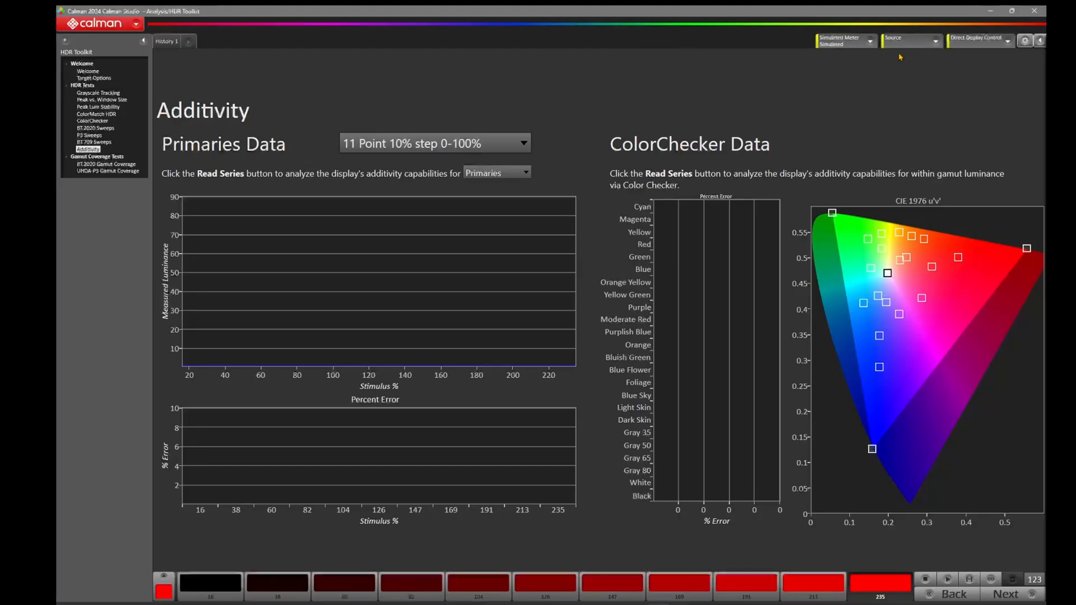
Step: Find and connect the Portrait Displays G1 pattern generator as the source
left_click(908, 39)
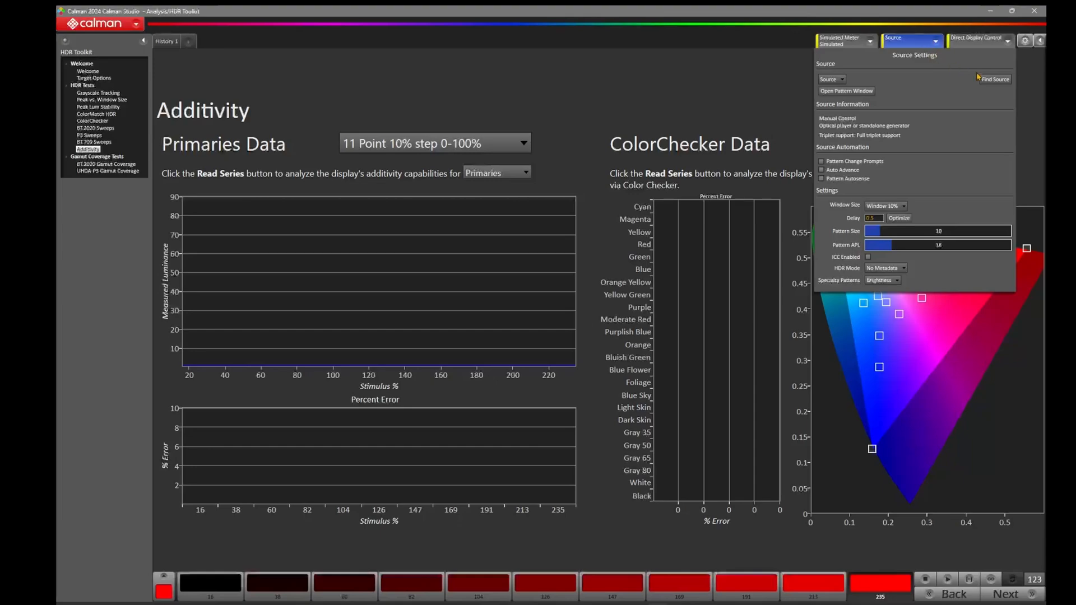
left_click(994, 78)
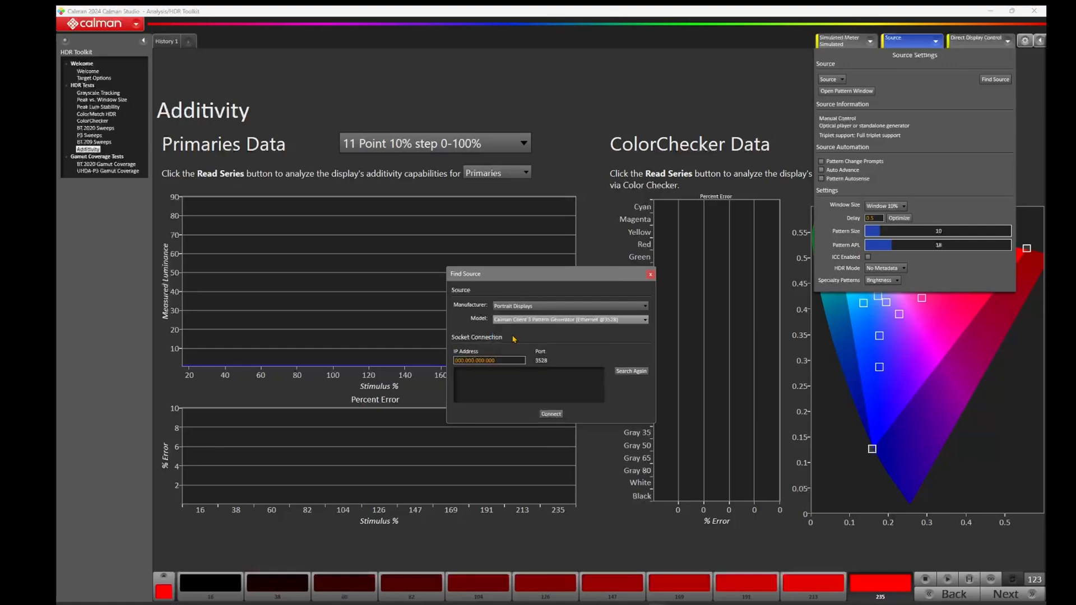
left_click(630, 371)
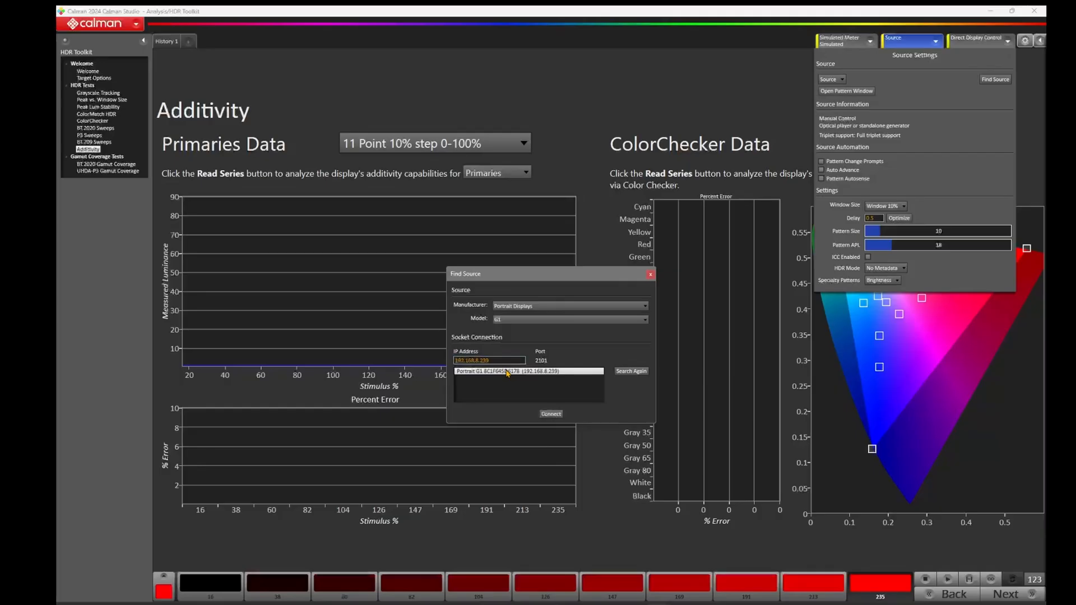
left_click(551, 413)
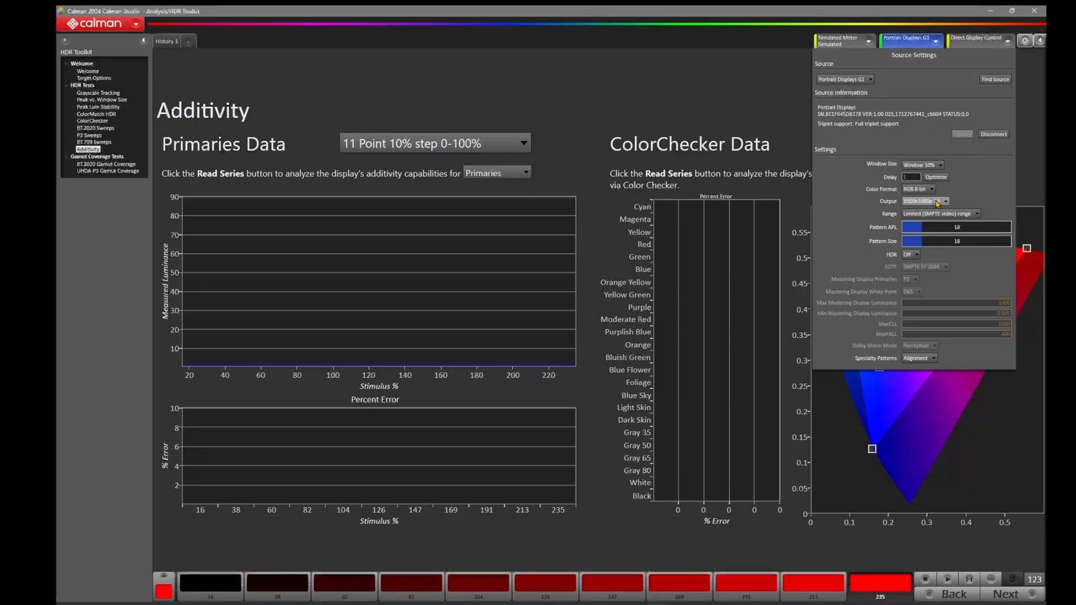
Step: Set the G1 output to 3840x2160p 24 with HDR10 signalling
left_click(947, 201)
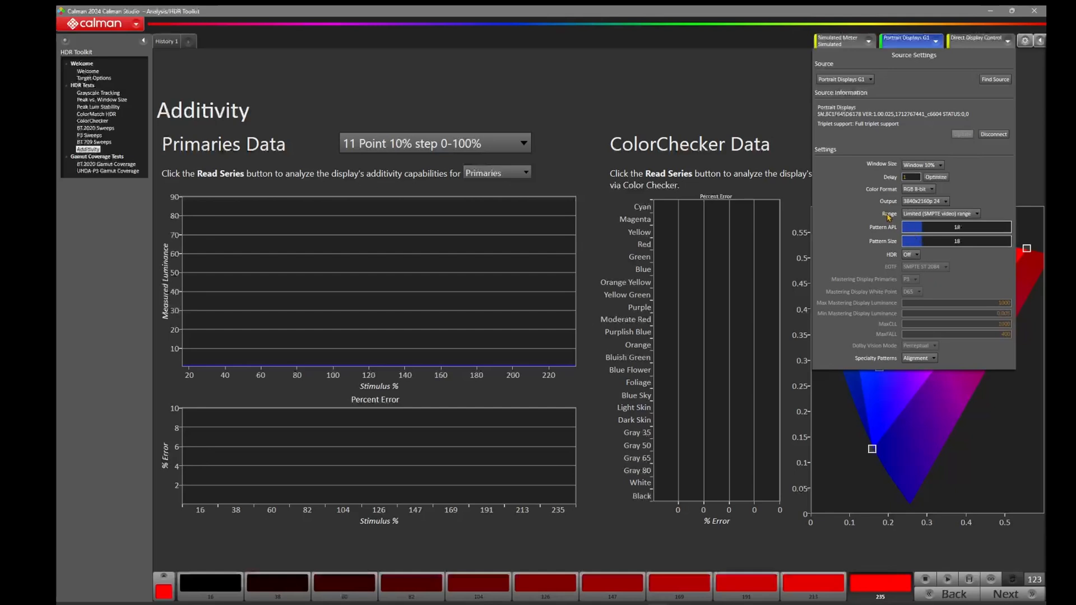
left_click(919, 254)
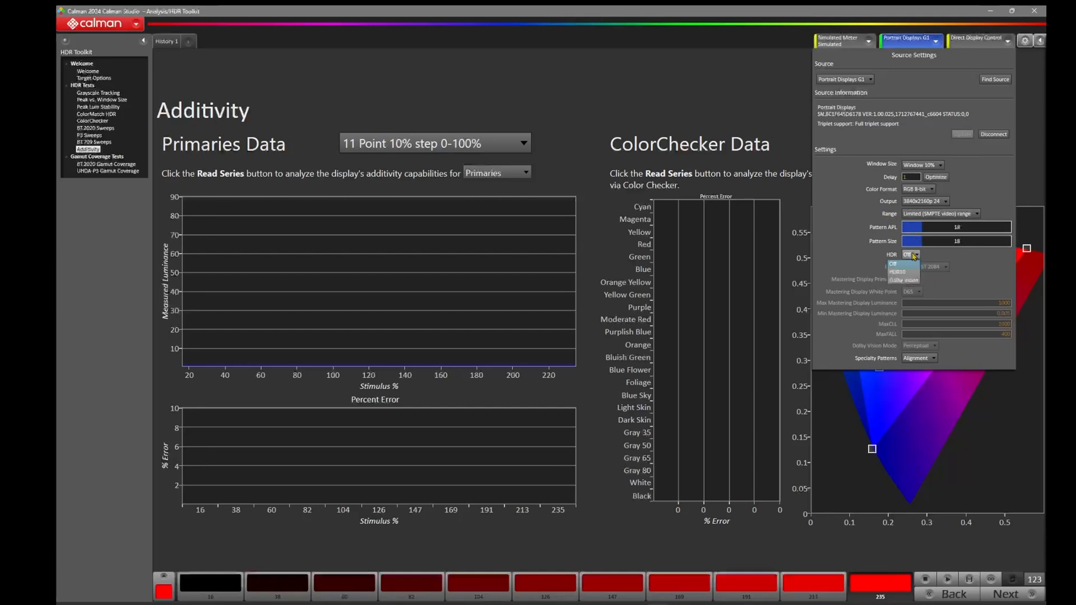
left_click(896, 271)
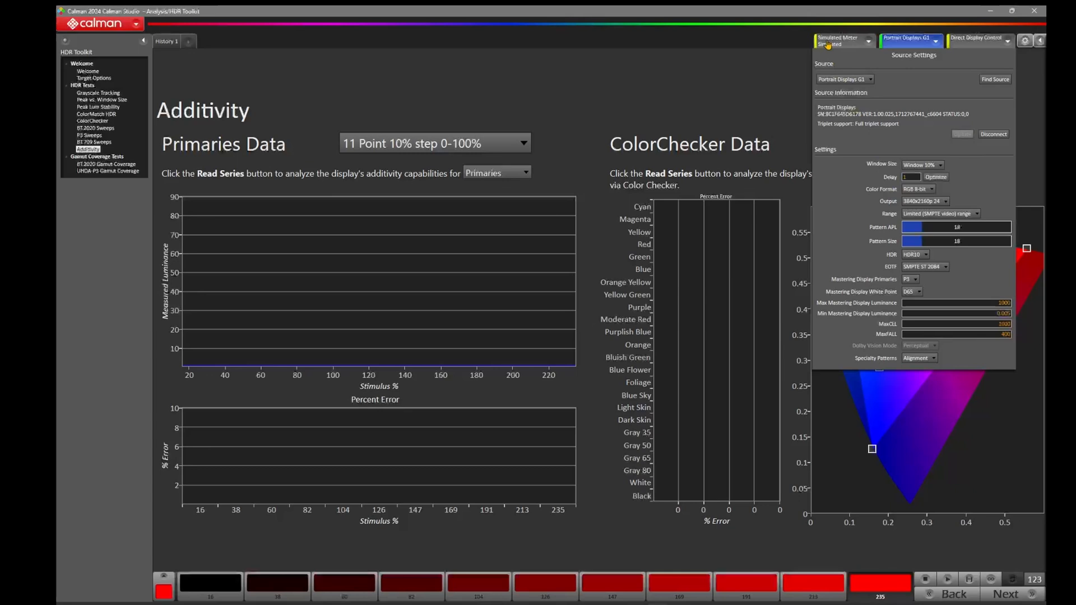
Step: Find and connect the Portrait Displays C6 HDR5000 meter with the Sony OLED mode
left_click(841, 41)
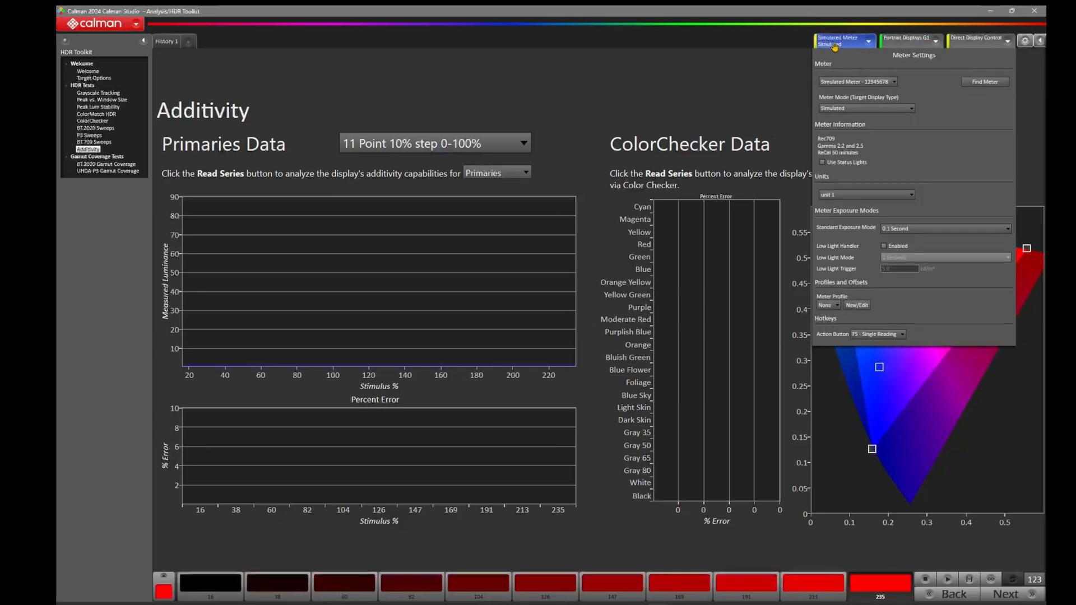
left_click(984, 80)
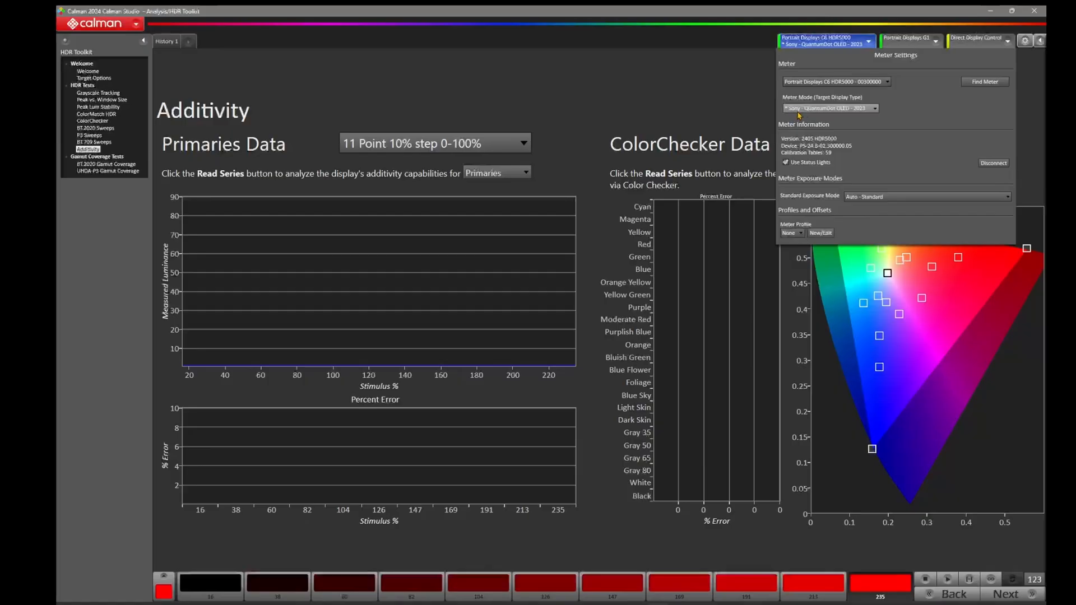
mouse_move(850, 113)
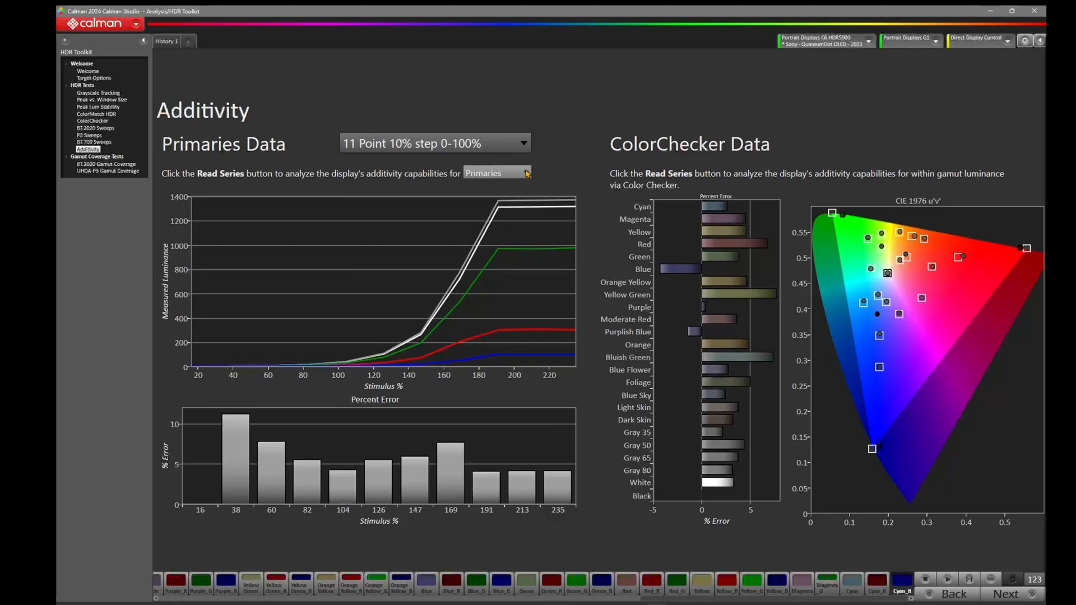
Step: Switch the additivity chart to the Cyan luminance curves and percent errors
left_click(524, 172)
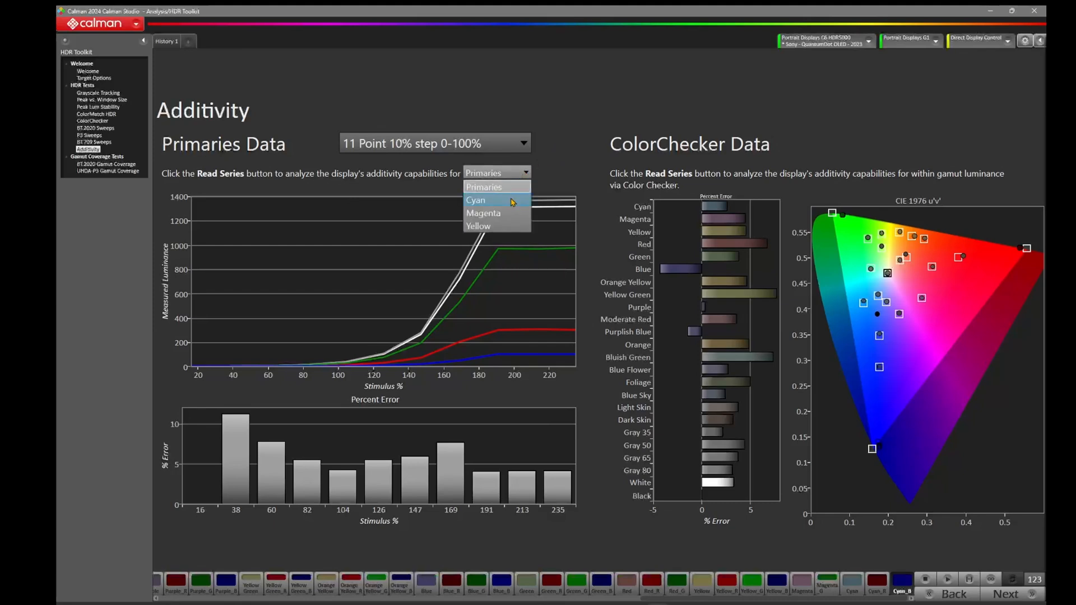
left_click(476, 200)
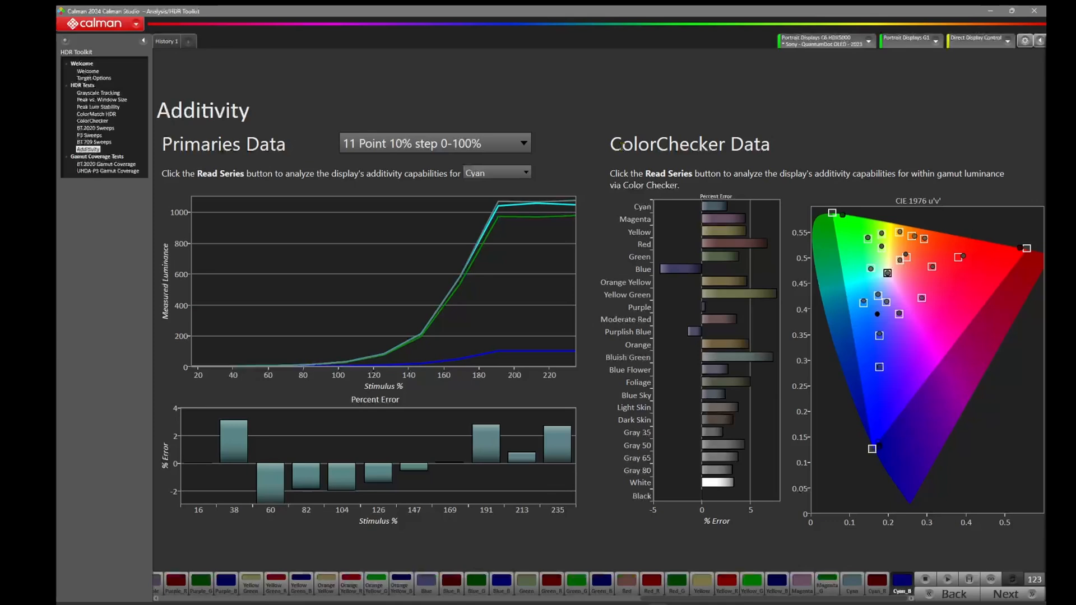
mouse_move(615, 209)
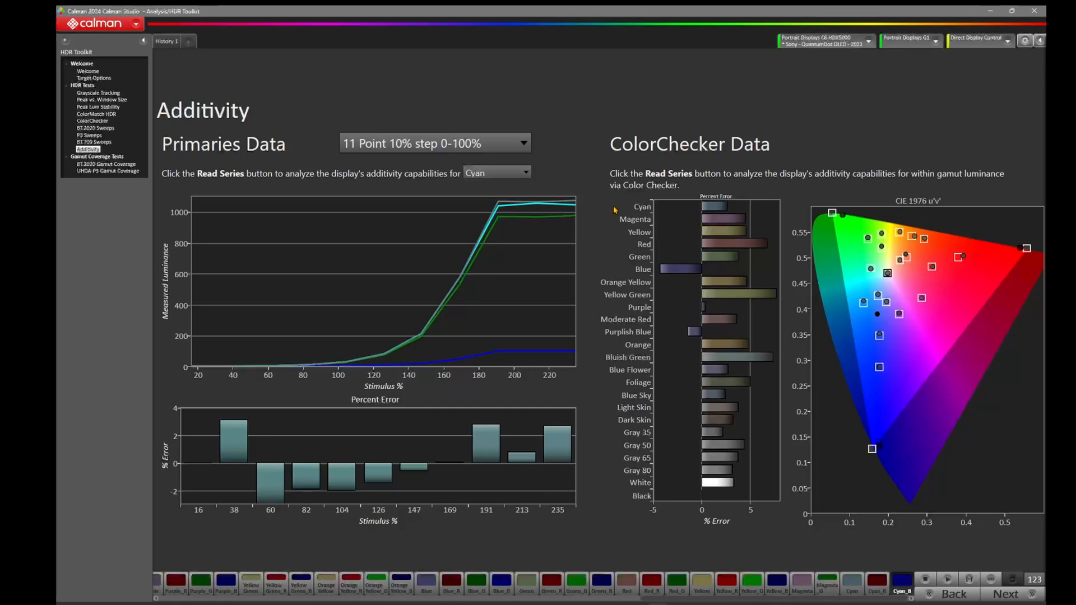
Step: Switch the additivity chart to the Magenta luminance curves and percent errors
left_click(495, 173)
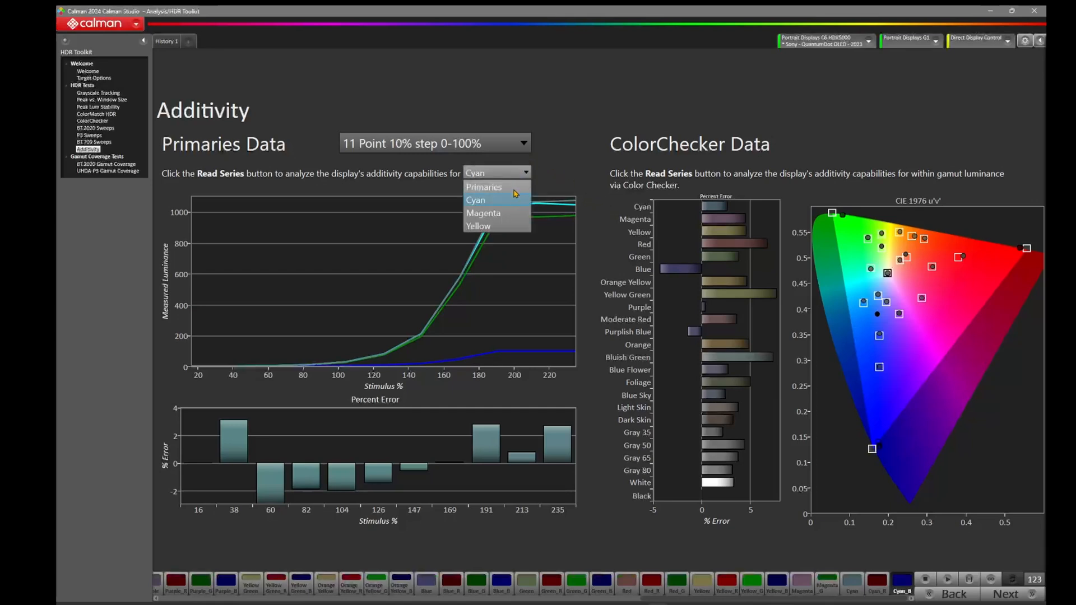
left_click(483, 213)
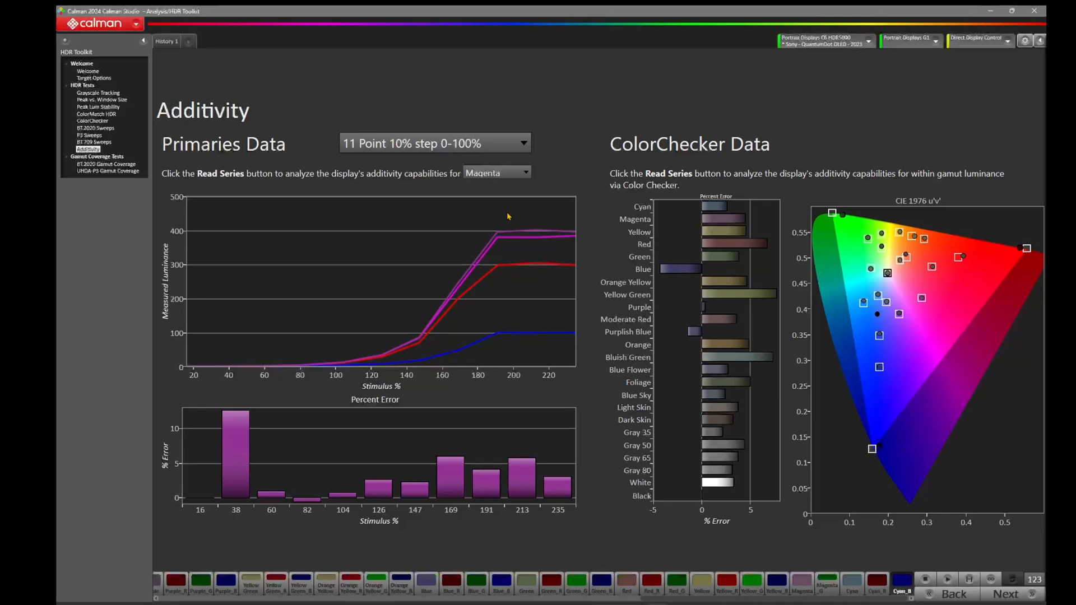
left_click(525, 173)
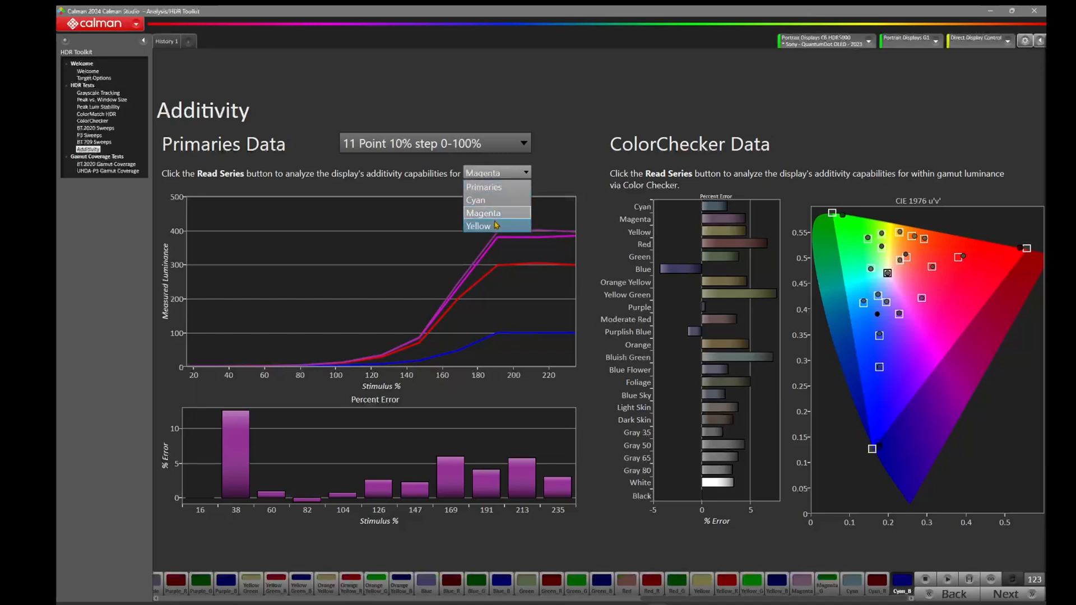
Step: Show the Yellow results, then return the chart to the Primaries results
left_click(479, 225)
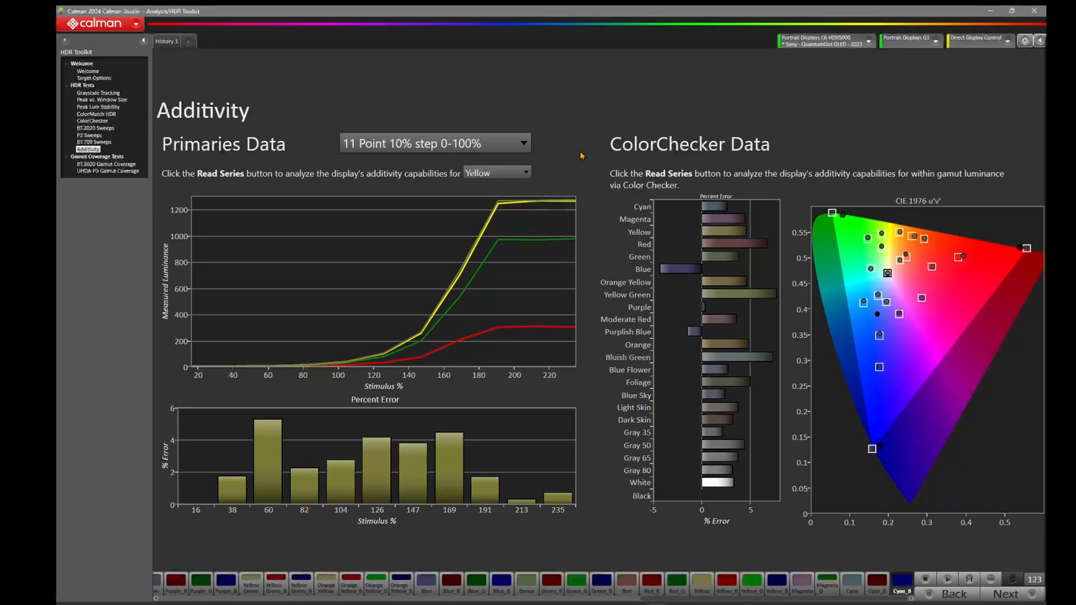
mouse_move(713, 125)
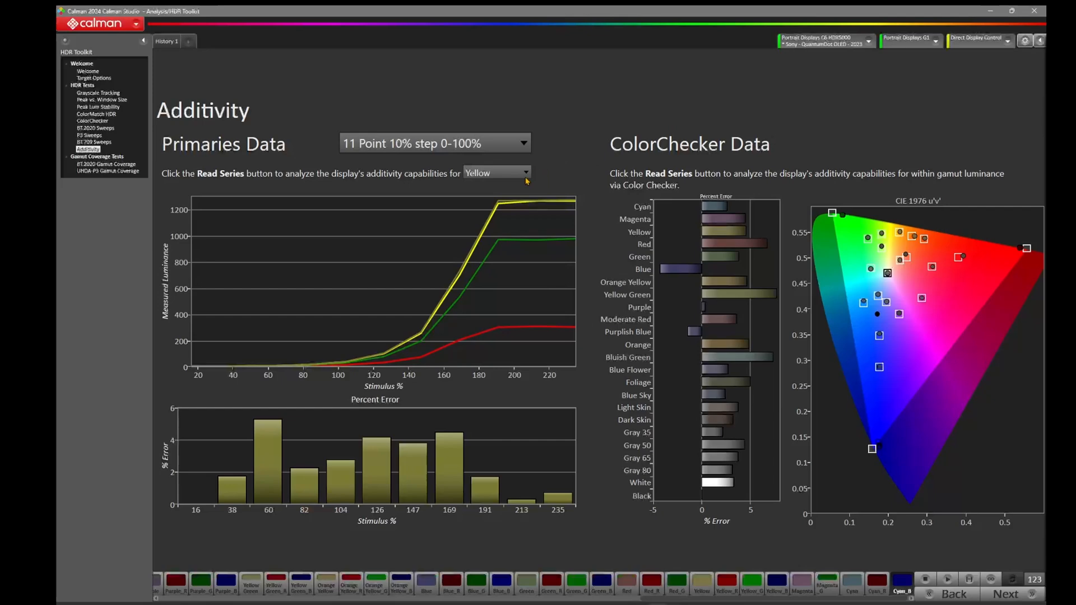
left_click(496, 172)
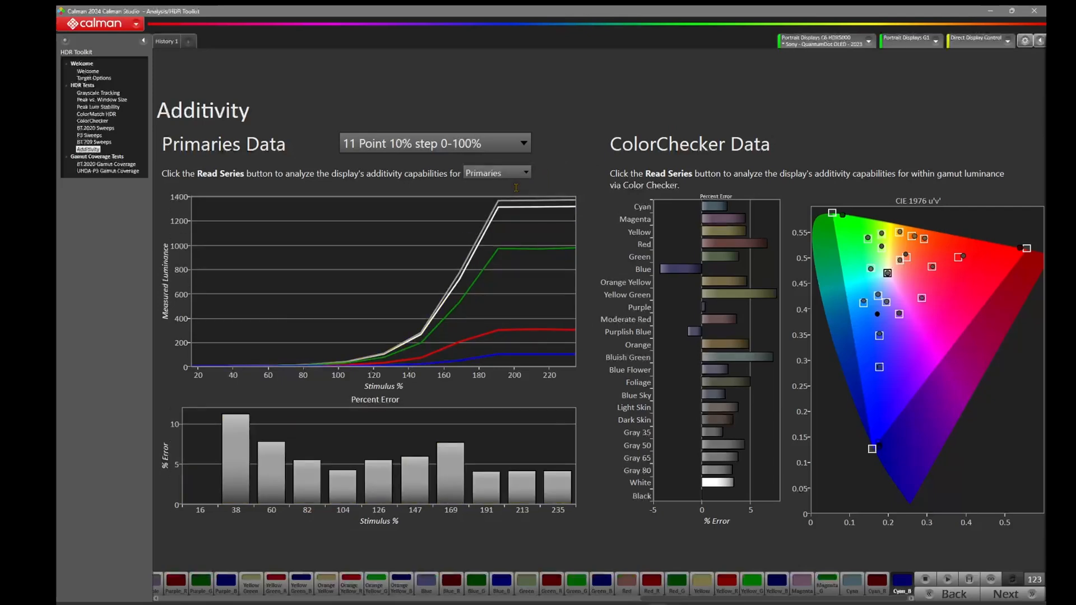